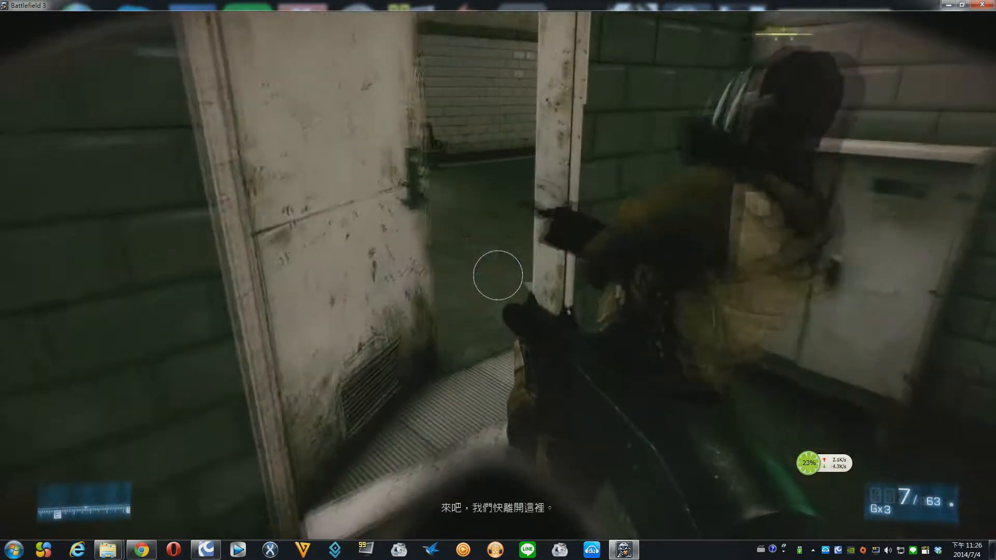
{"action": "mouse_move", "coordinate": [498, 274]}
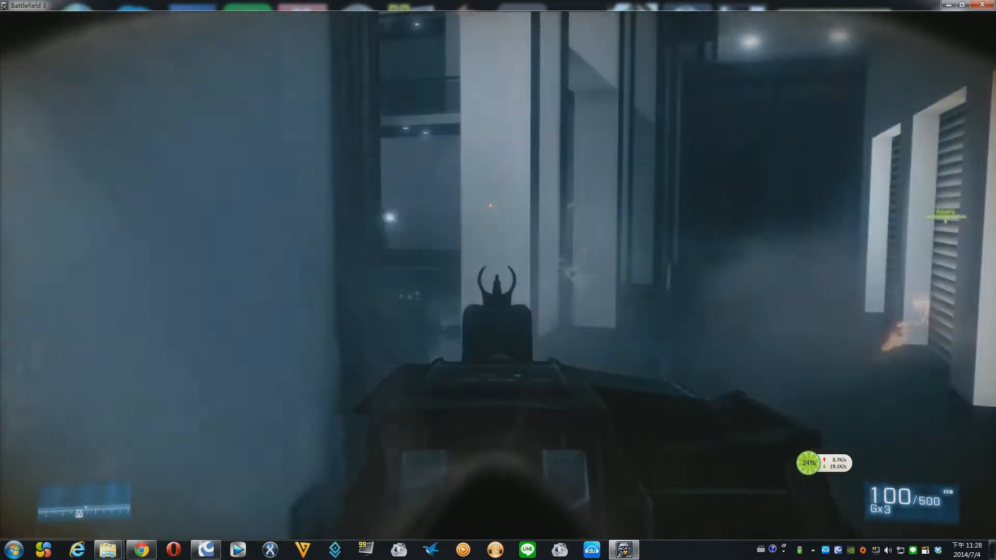
{"action": "left_click", "coordinate": [498, 280]}
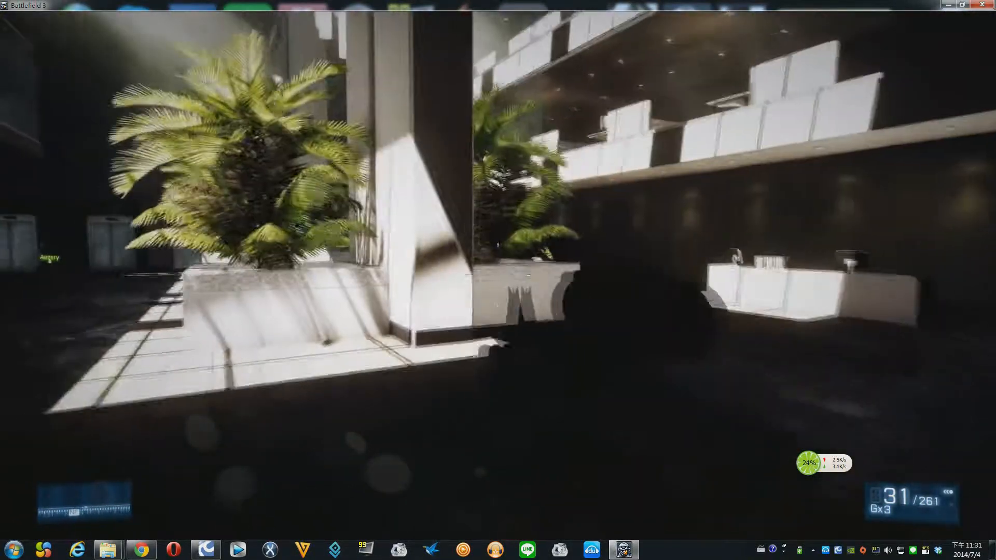
{"action": "mouse_move", "coordinate": [498, 280]}
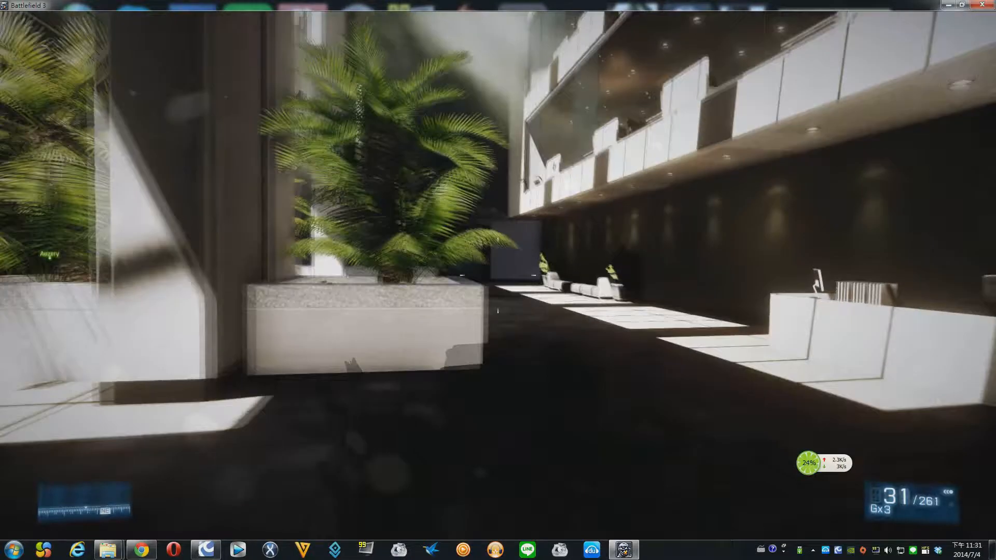